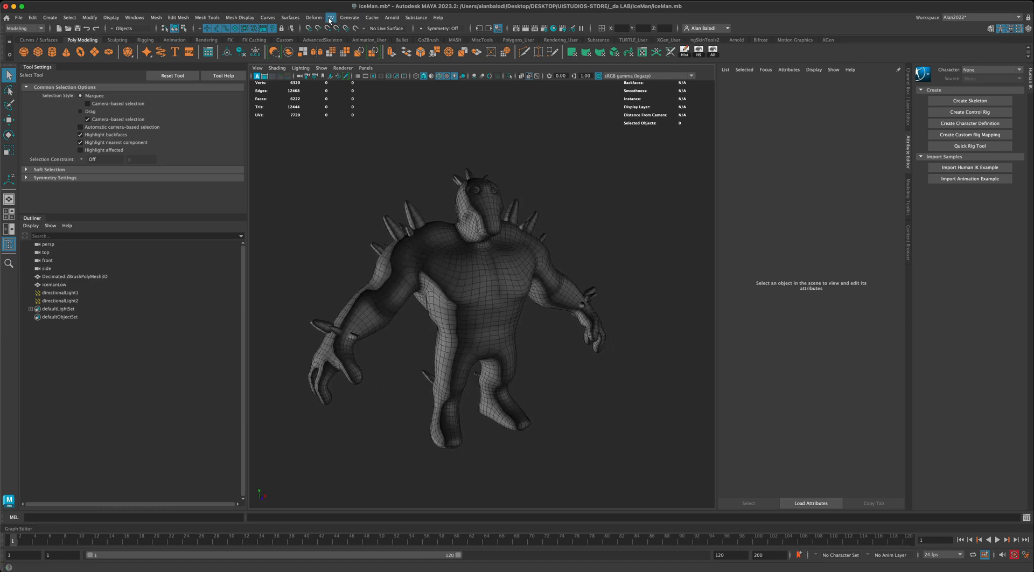
Glance at the UV menu and orbit the perspective view around the iceman.
left_click(330, 18)
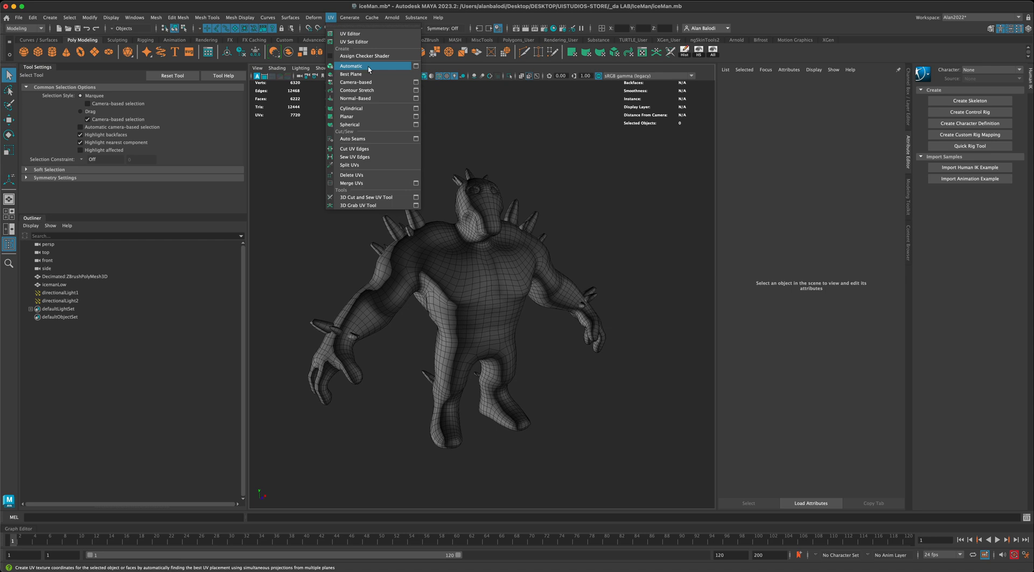
mouse_move(365, 139)
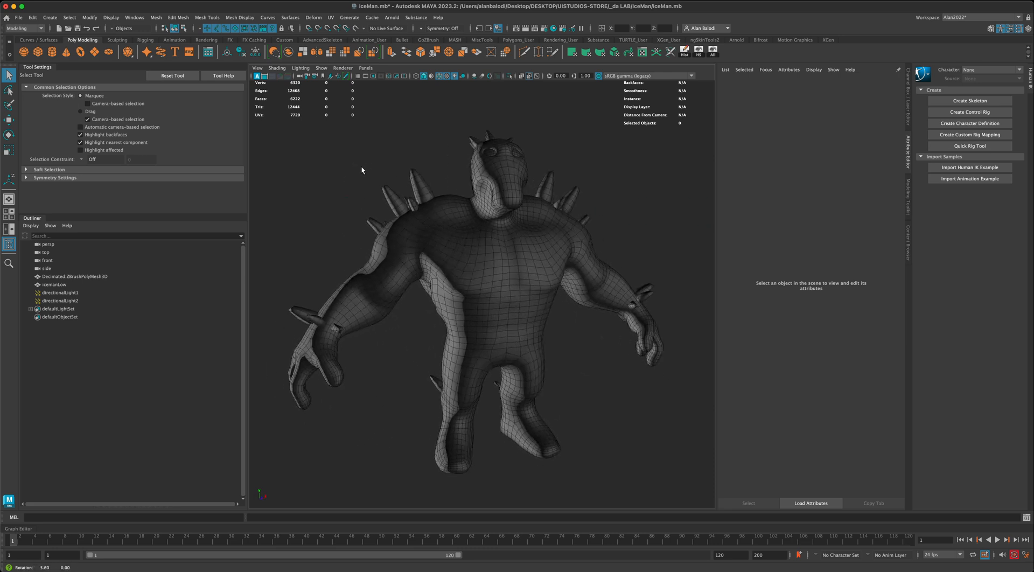
left_click_drag(362, 170, 332, 180)
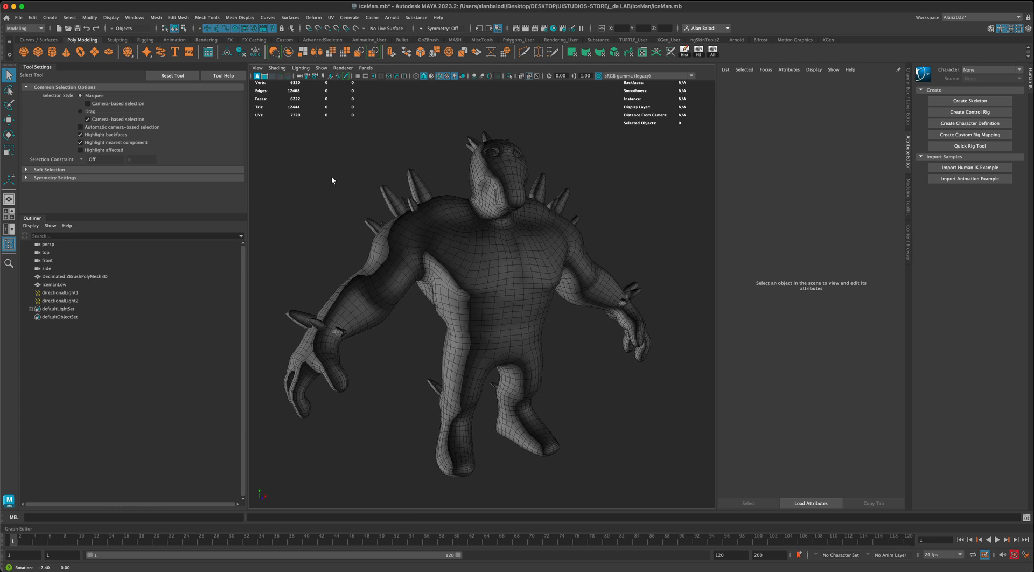
left_click_drag(332, 179, 375, 201)
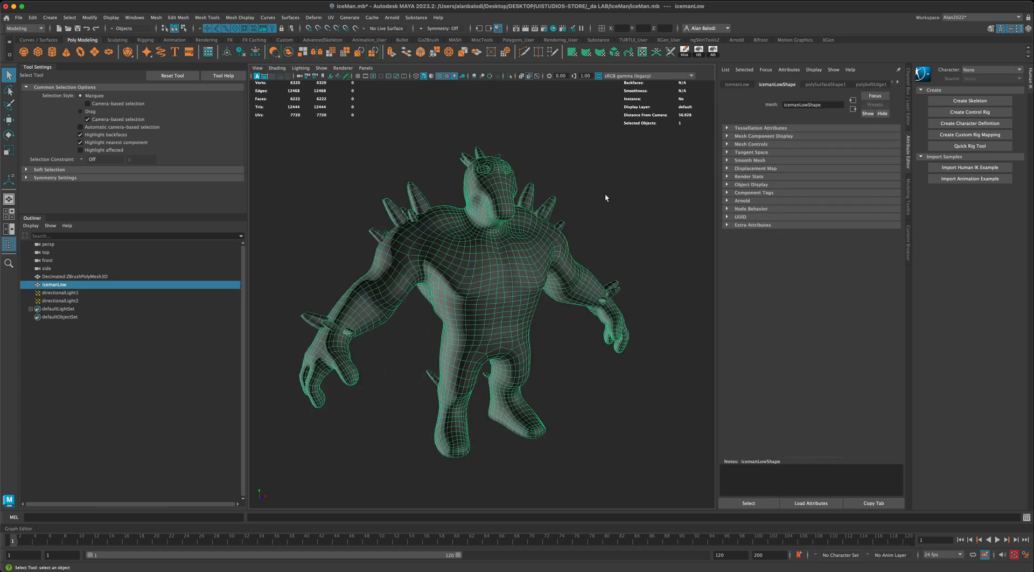
Open the UV Editor for iceManLow, showing its skin UVs and small spike shells.
left_click(641, 54)
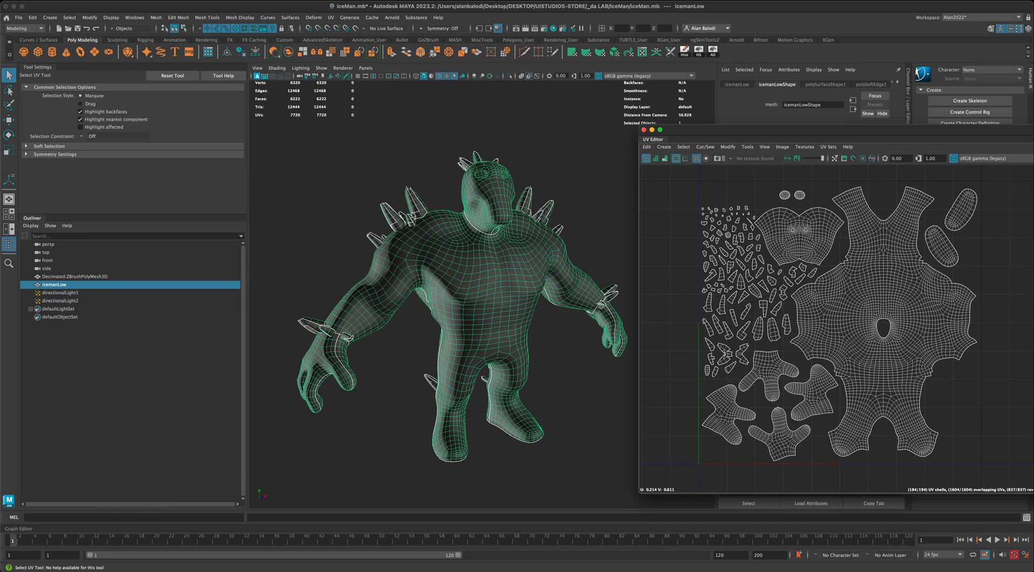
mouse_move(325, 315)
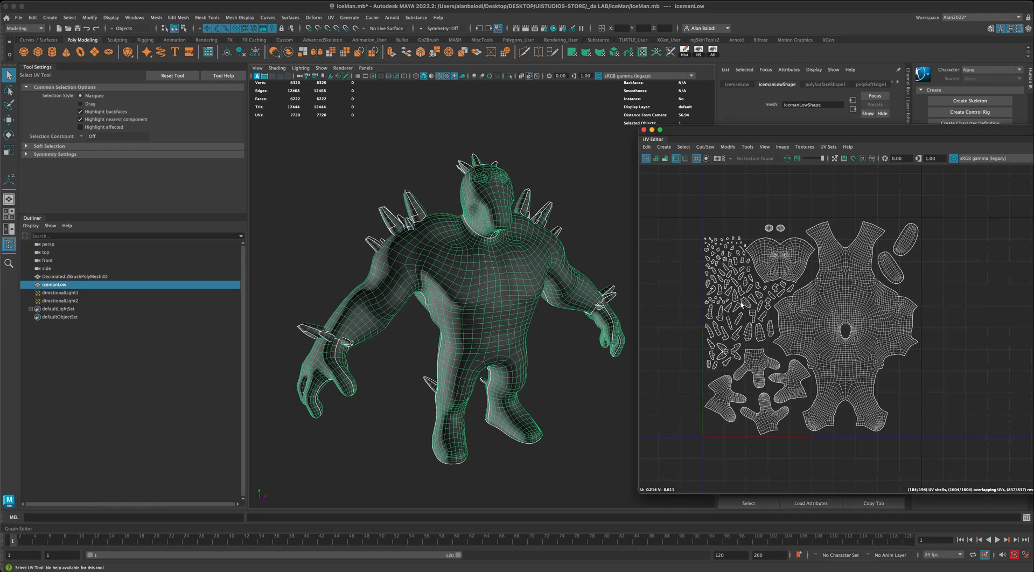
Switch to Face selection mode to pick the body faces for hiding.
right_click(524, 280)
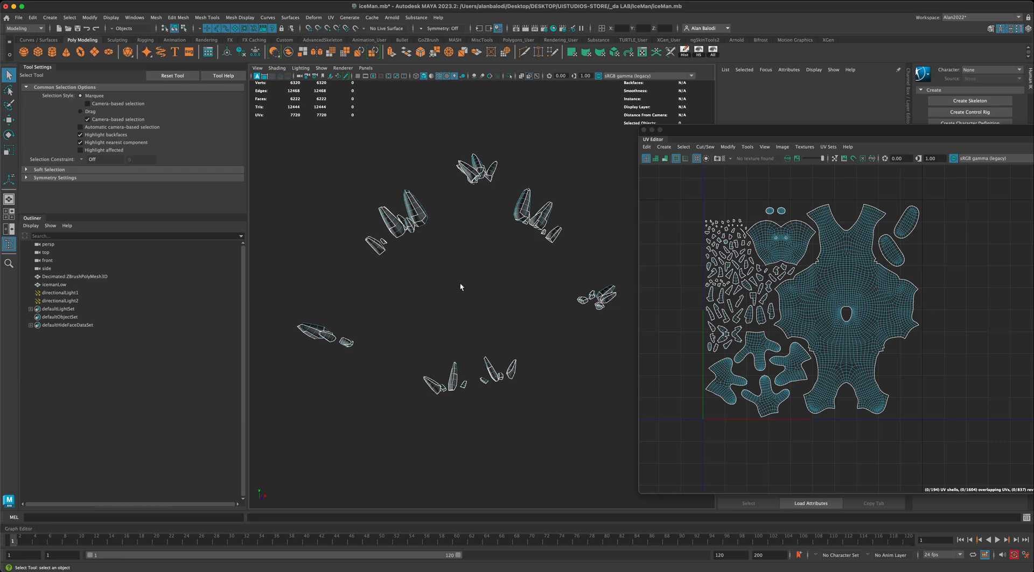
mouse_move(319, 167)
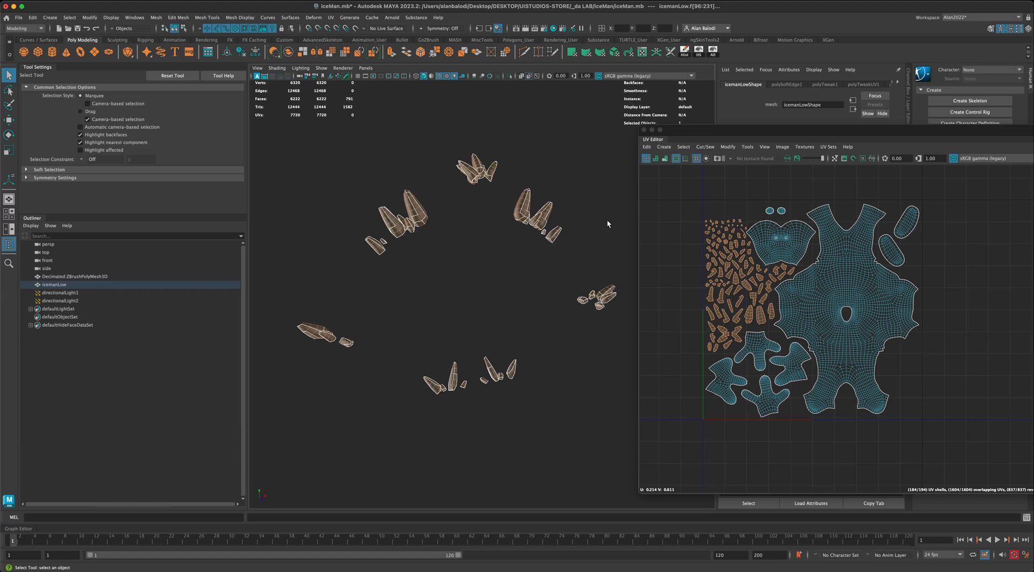
Project Automatic UVs onto the spike faces via the UV menu.
left_click(329, 17)
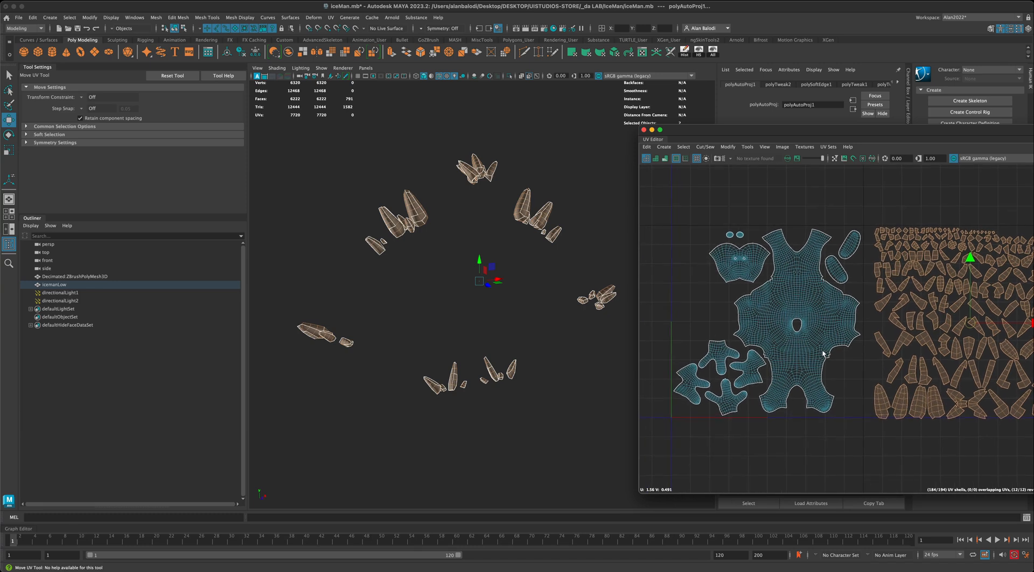
Apply a Z-axis Planar projection with bounding-box fit to the spikes' UVs.
left_click(330, 18)
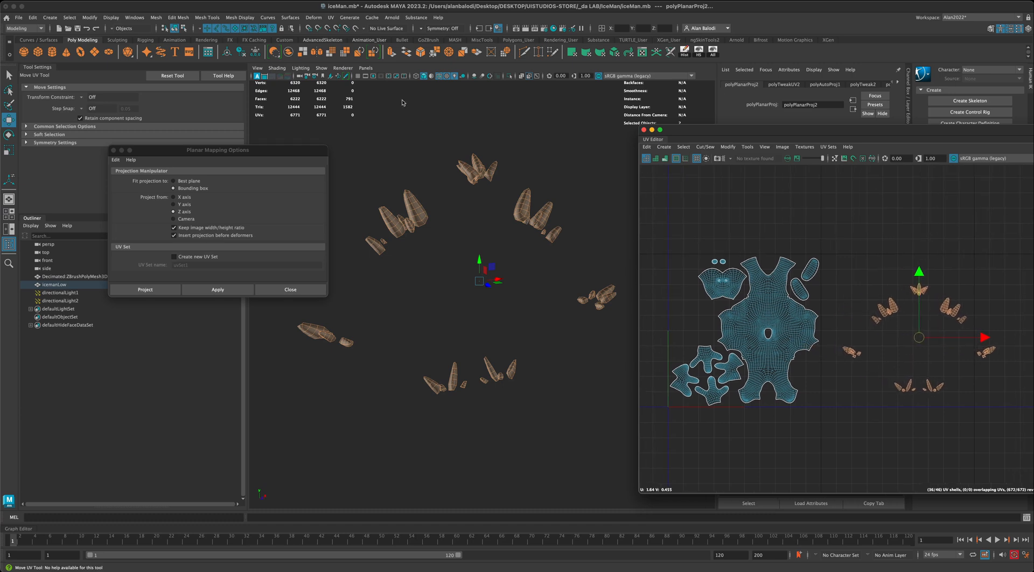
left_click(331, 18)
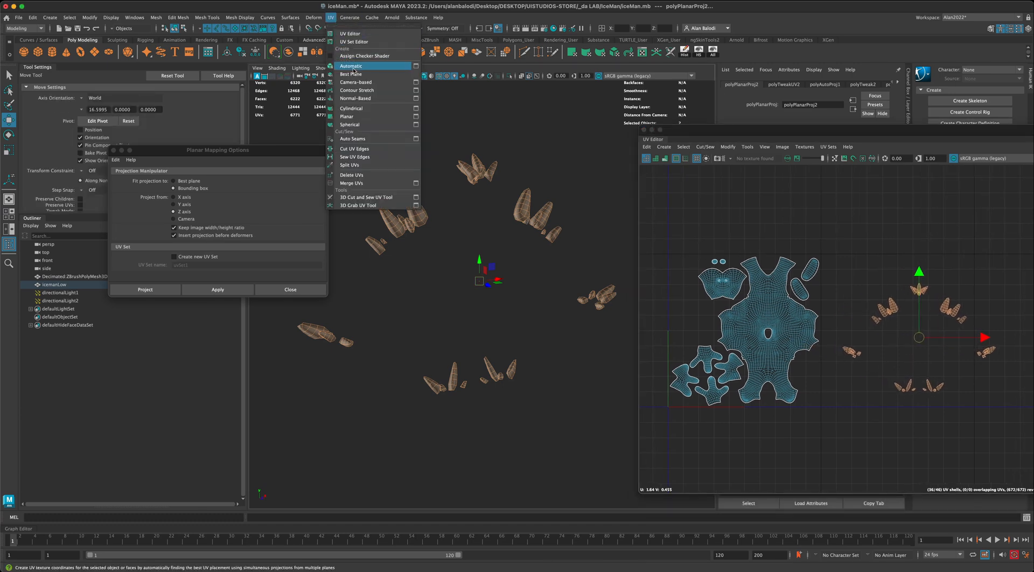
Run Auto Seams to cut the spikes along automatically placed seams.
left_click(354, 139)
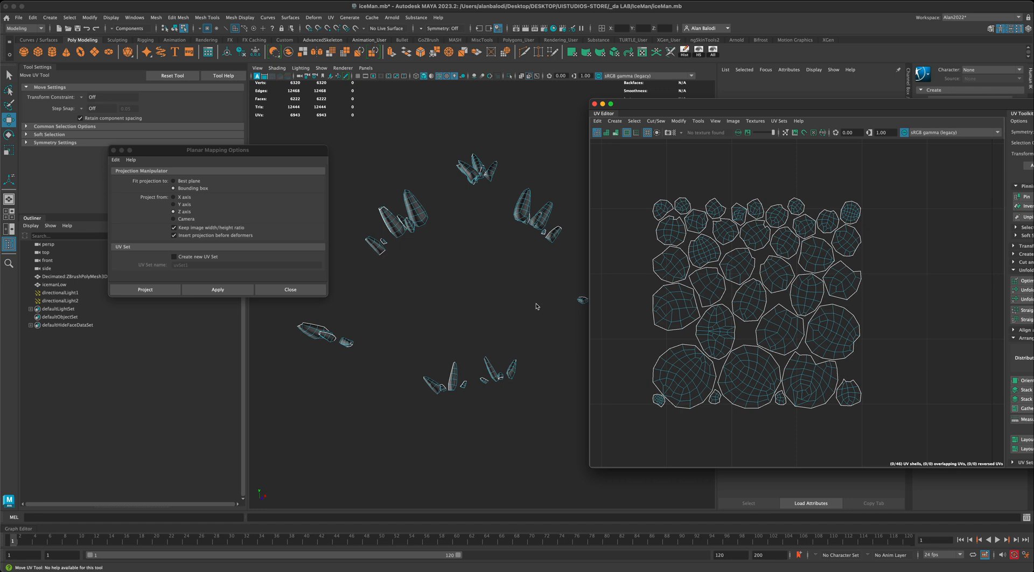
mouse_move(479, 249)
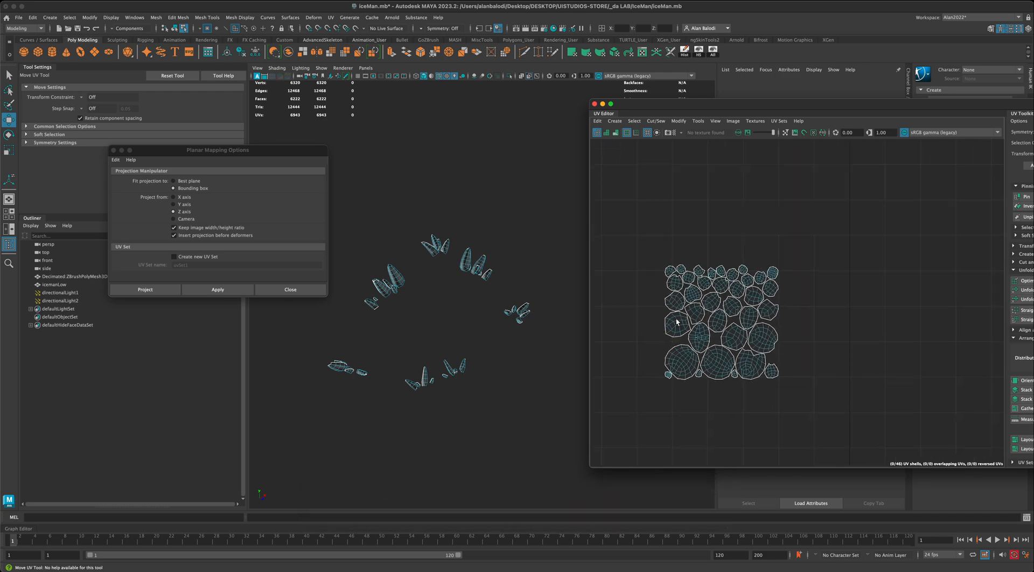
Grab the Move UV tool to shift the spike shell block beside the skin UVs.
left_click(55, 284)
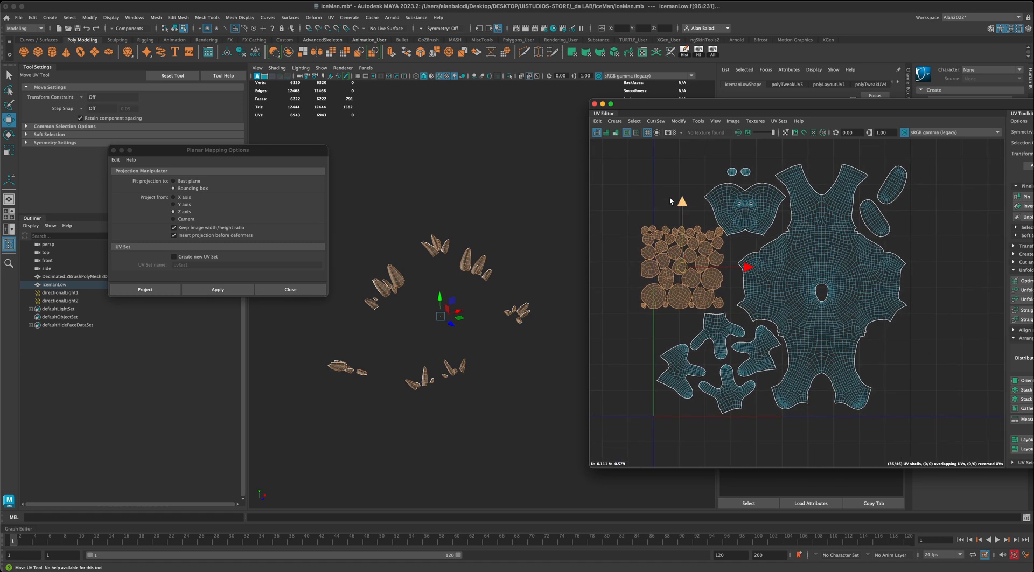